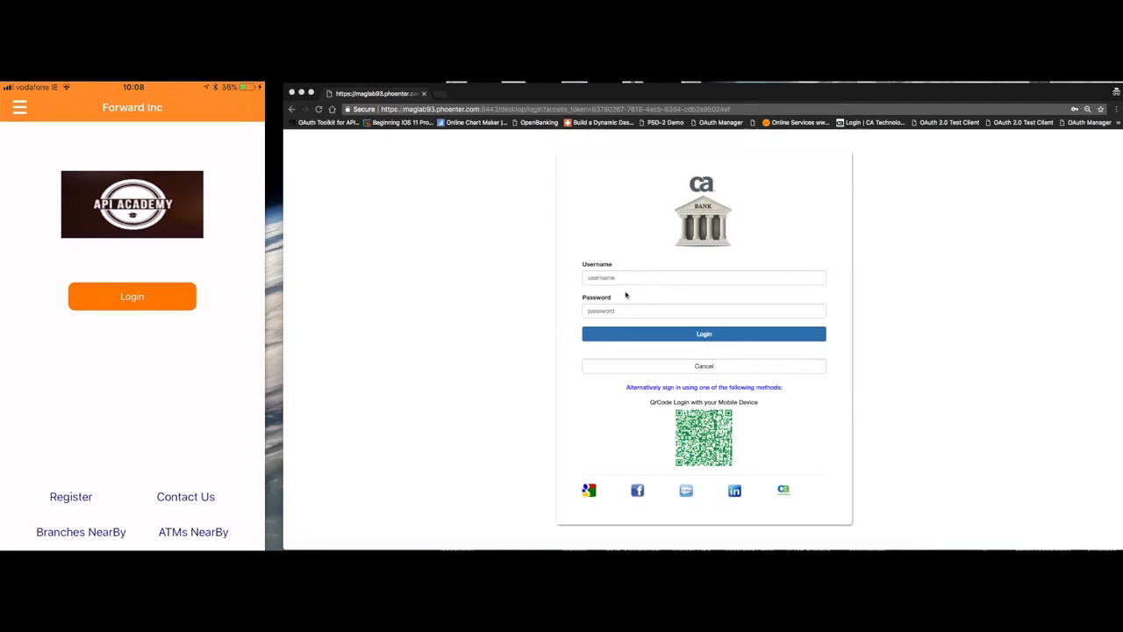
# Step: Sign in to CA Bank with the saved username and password to reach the Accounts overview
pyautogui.click(704, 277)
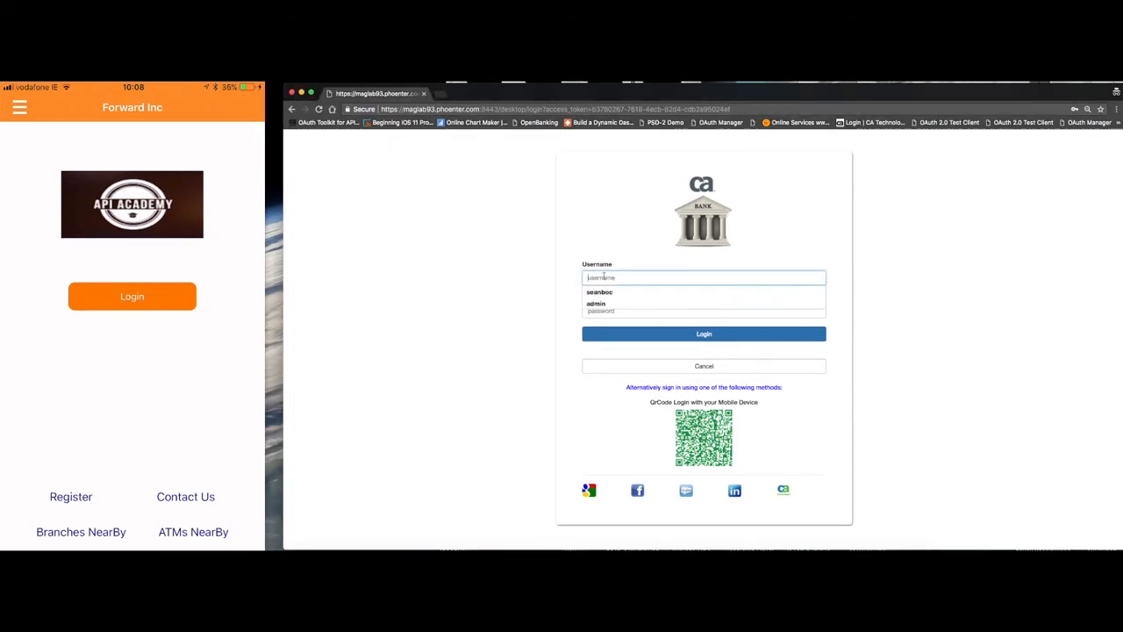
pyautogui.click(601, 291)
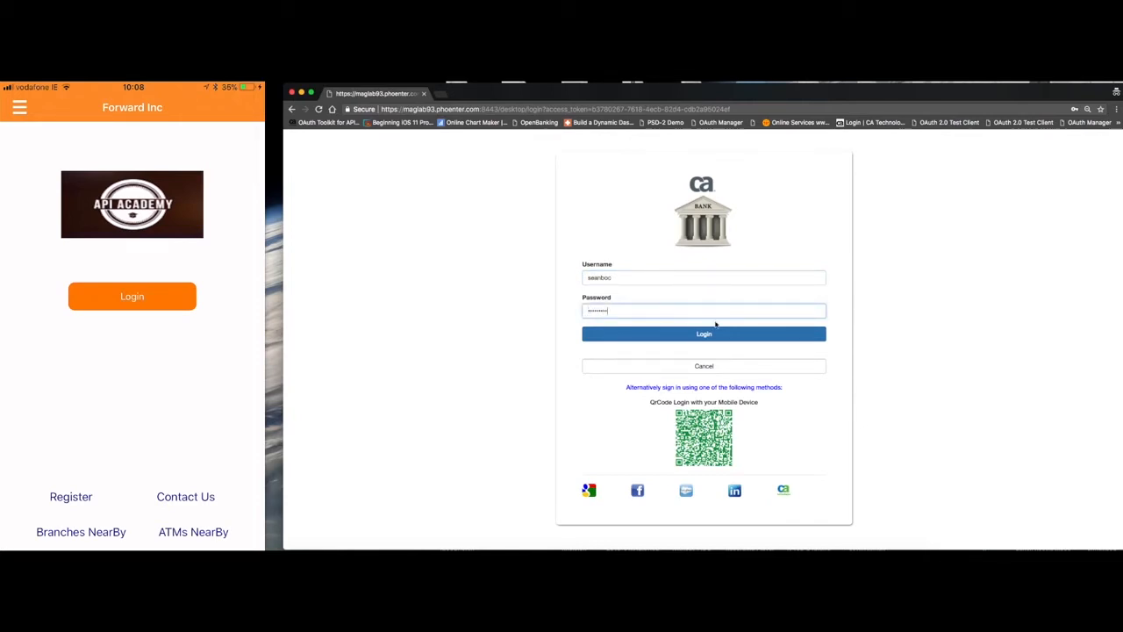
pyautogui.click(702, 333)
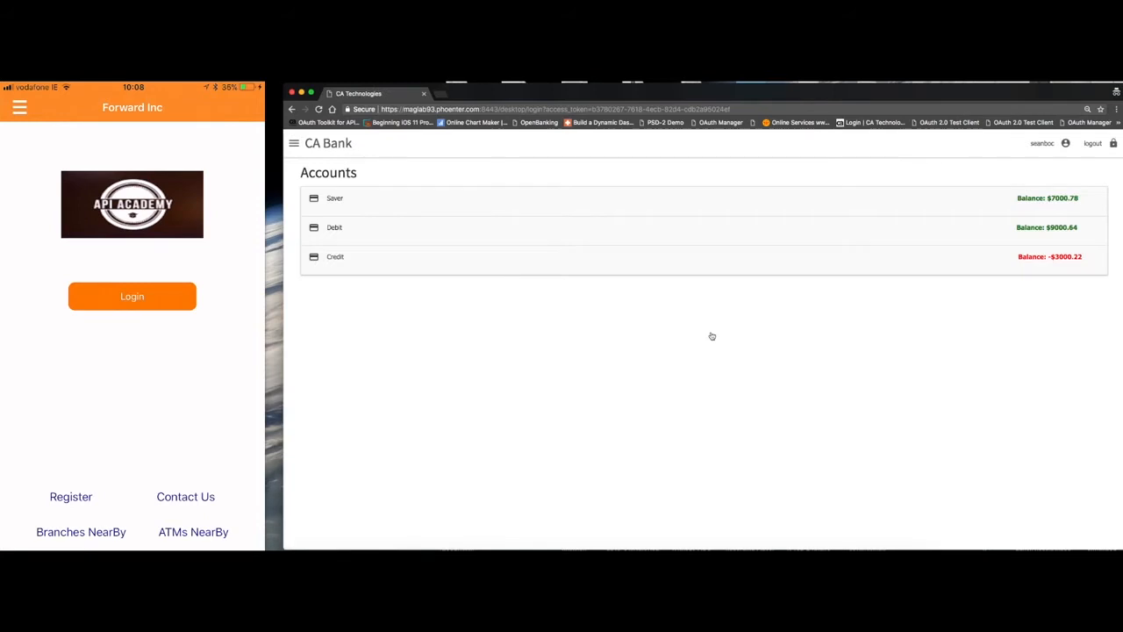
pyautogui.moveTo(737, 306)
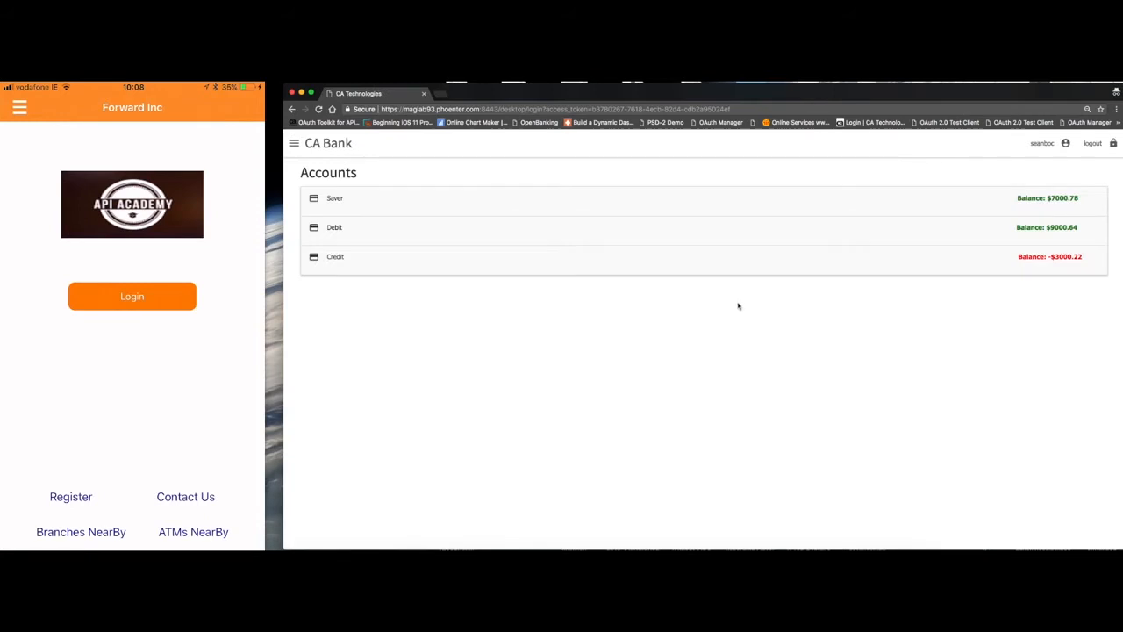
pyautogui.moveTo(304, 242)
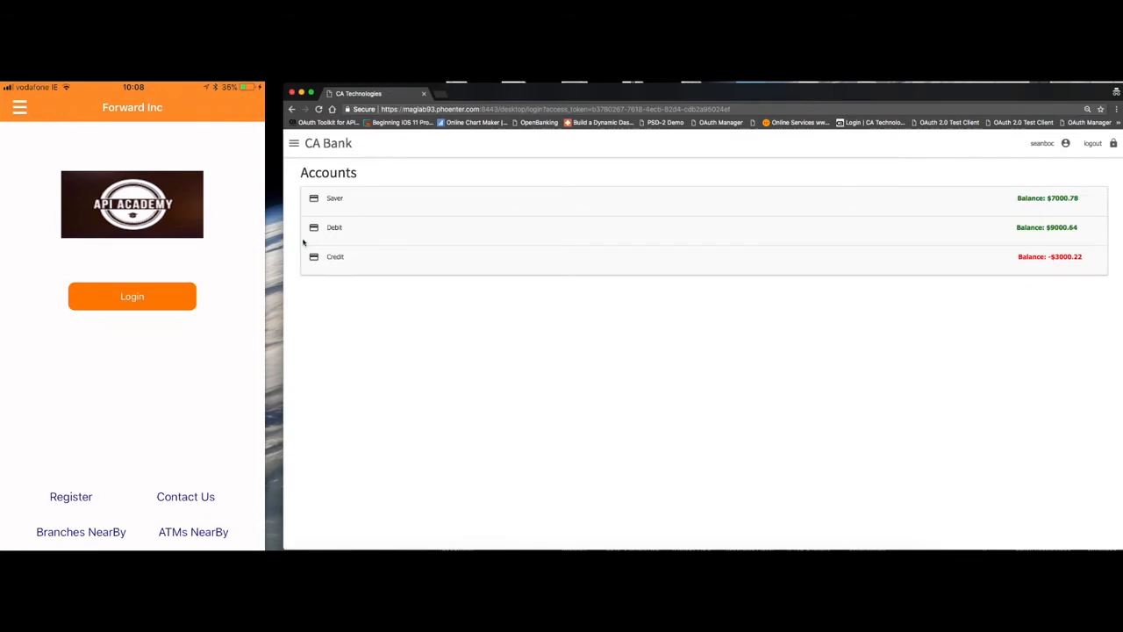
pyautogui.click(334, 197)
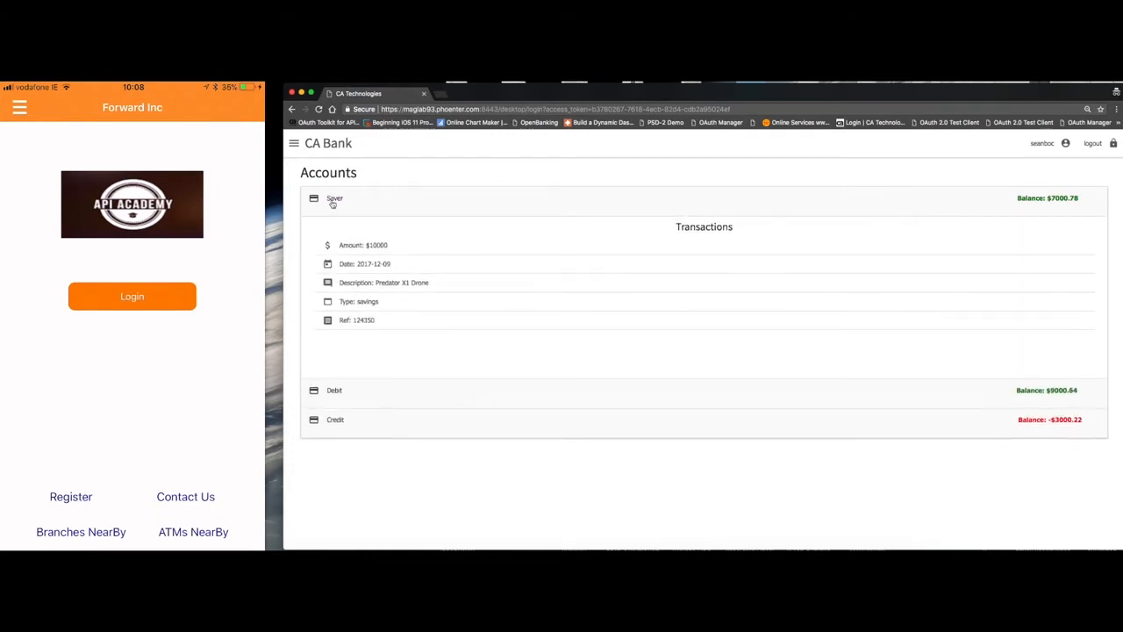
pyautogui.click(333, 197)
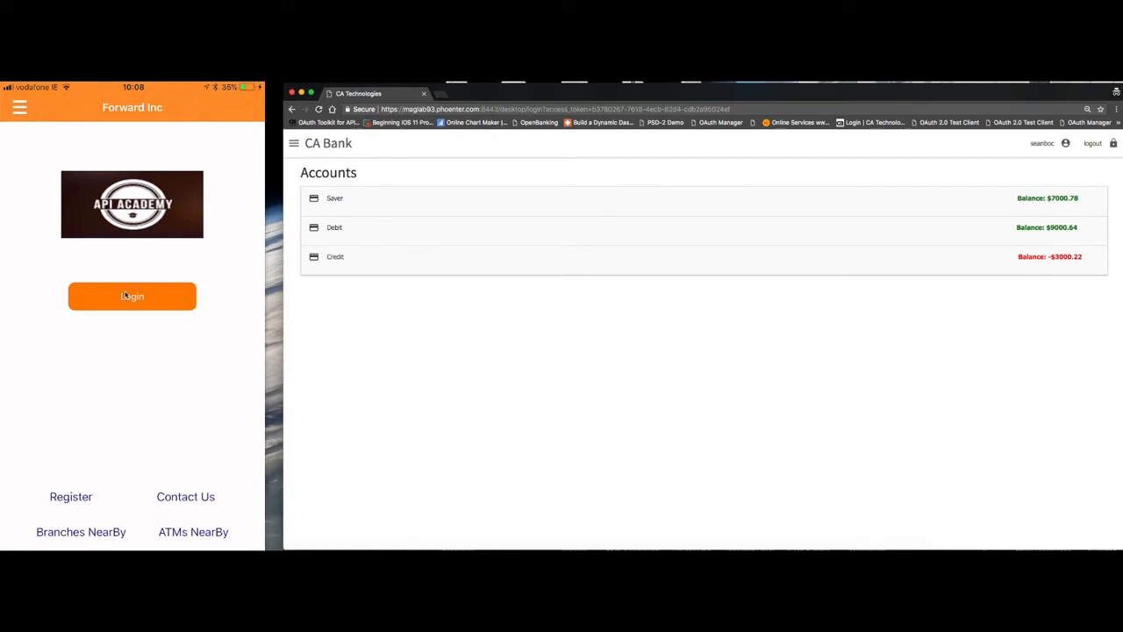
# Step: Bring up the mobile app's login method options for the prefilled username
pyautogui.click(131, 295)
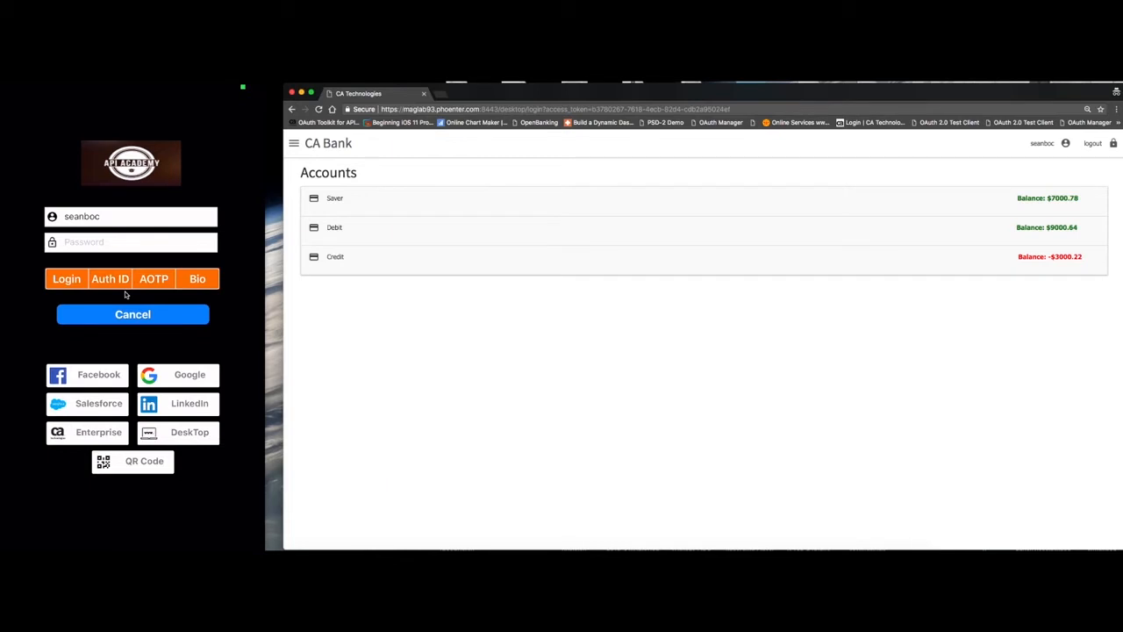
pyautogui.moveTo(151, 347)
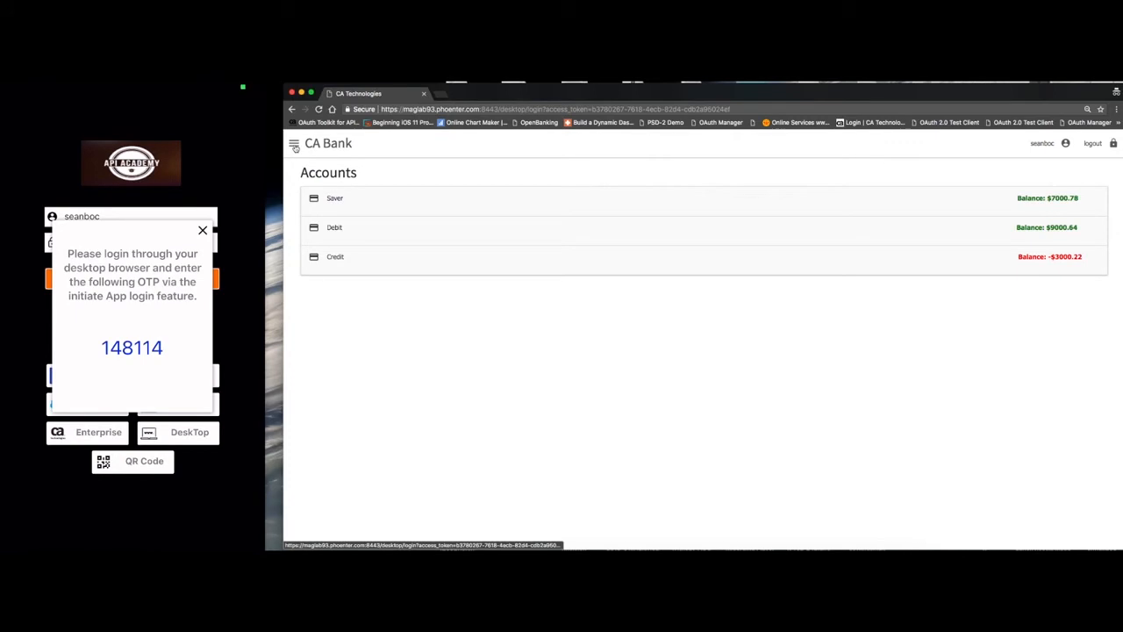
# Step: Start Transfer My Session from the account menu and zoom out the requesting device's location map
pyautogui.click(295, 144)
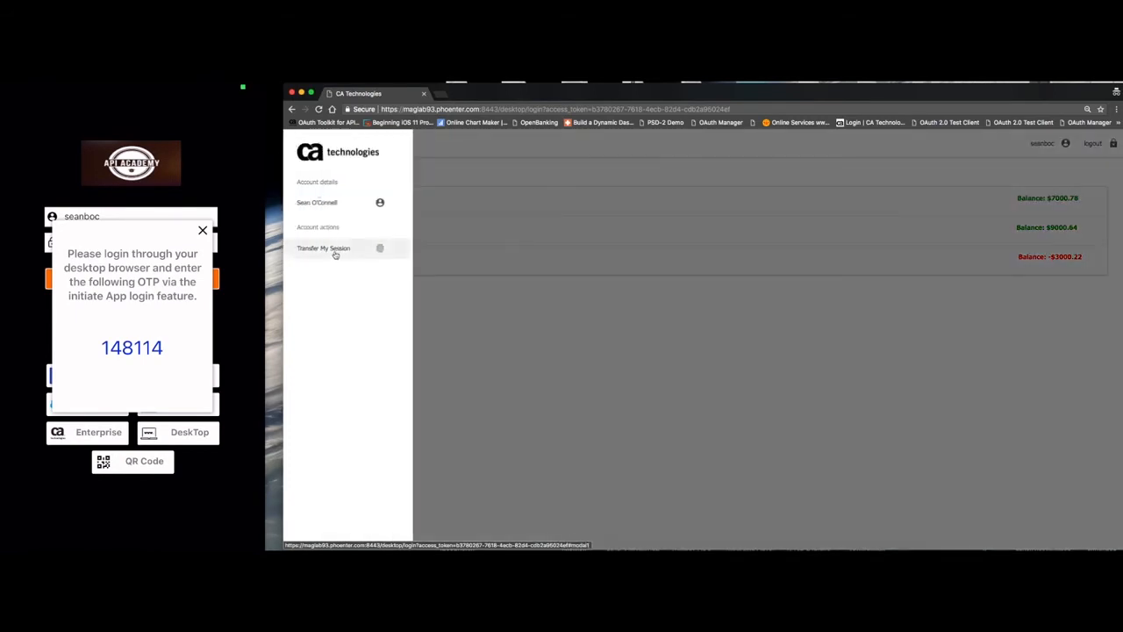
pyautogui.click(324, 247)
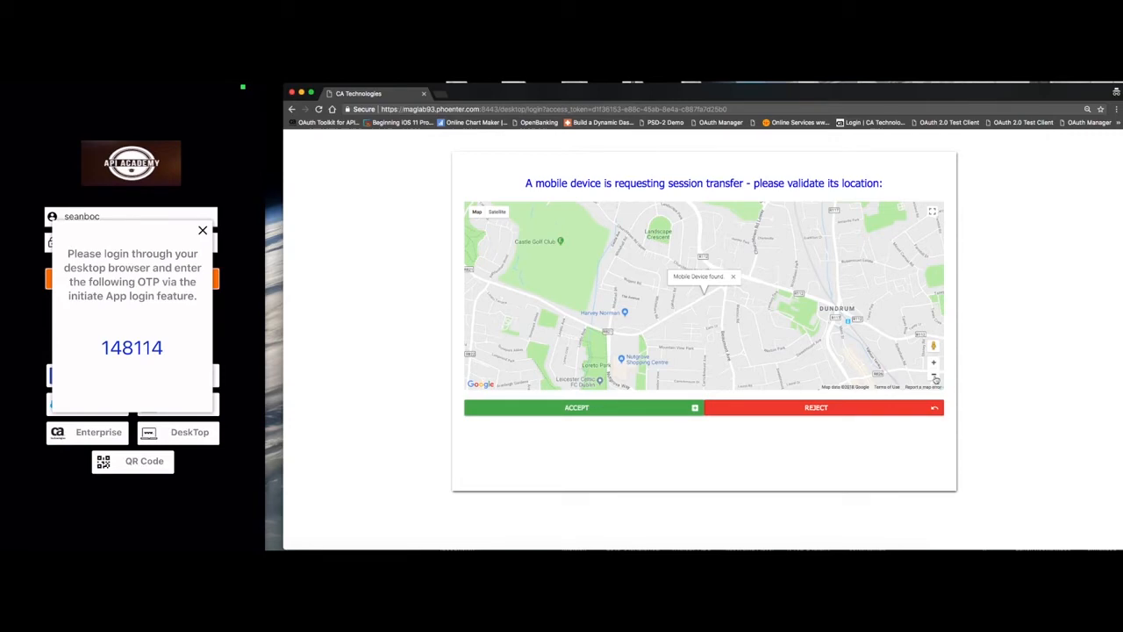
pyautogui.moveTo(933, 379)
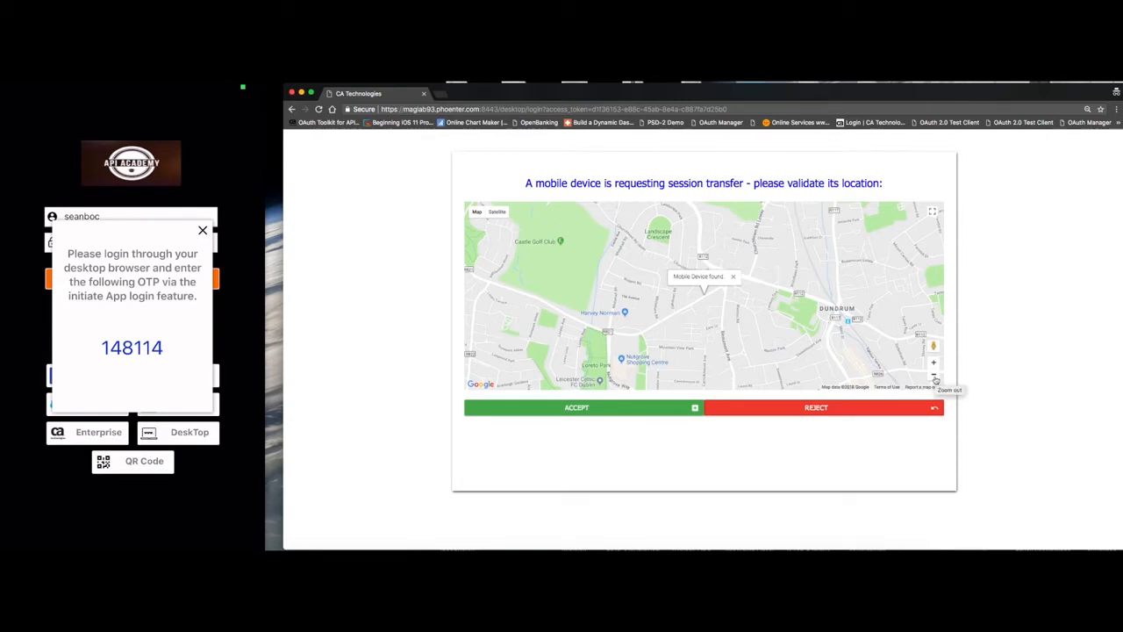
pyautogui.click(934, 376)
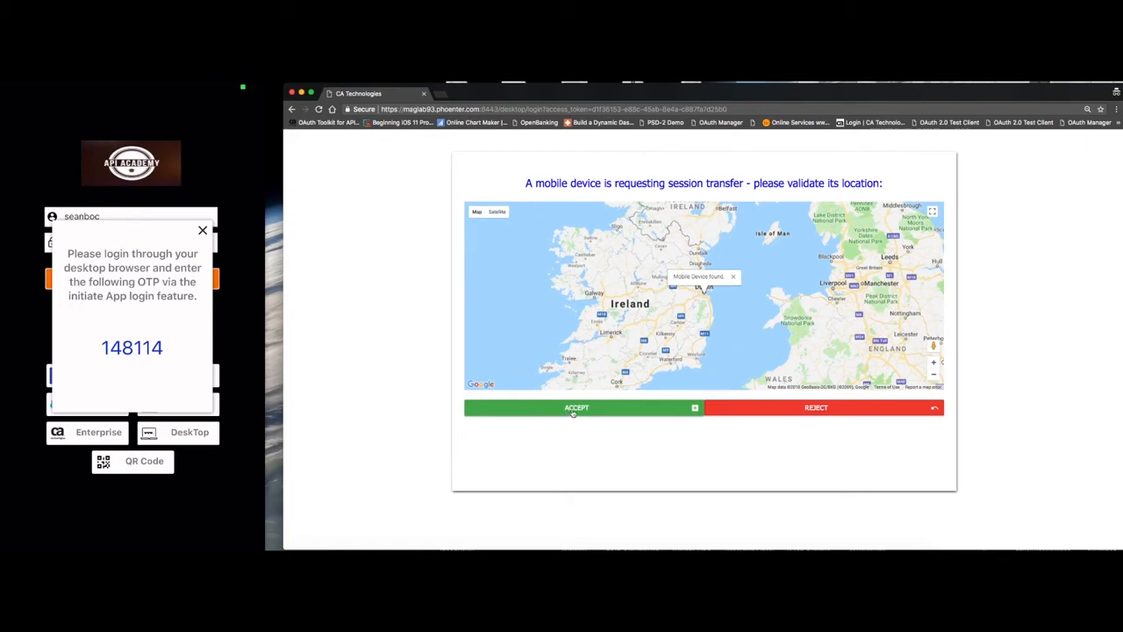
# Step: Accept the mobile device's location and continue so the app loads the Account Summary with balance 250000
pyautogui.click(575, 407)
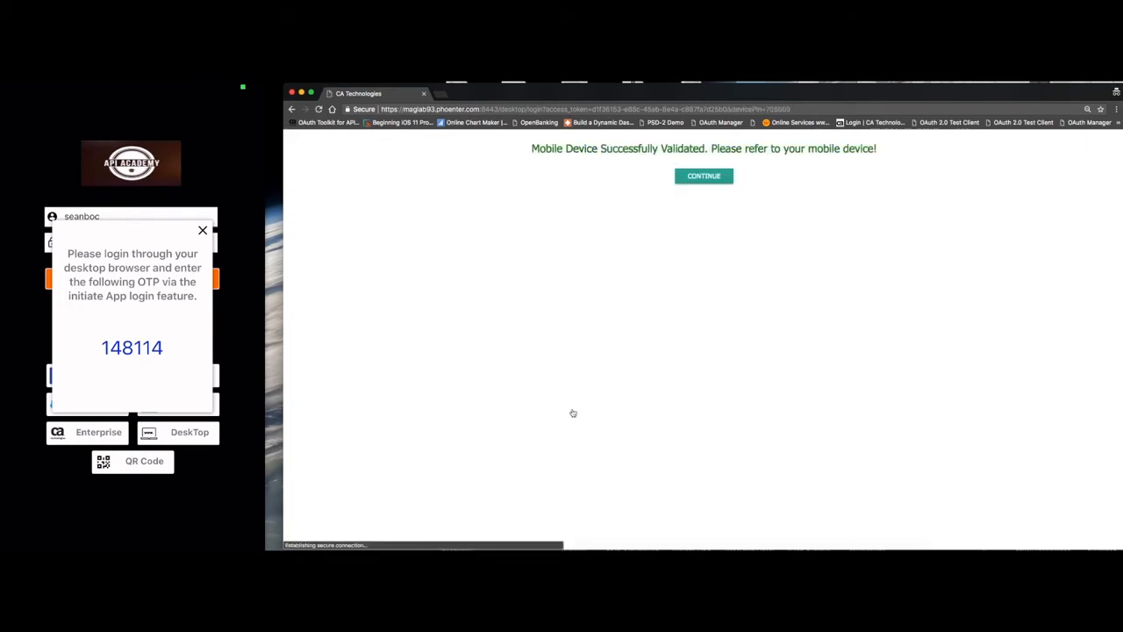
pyautogui.click(704, 176)
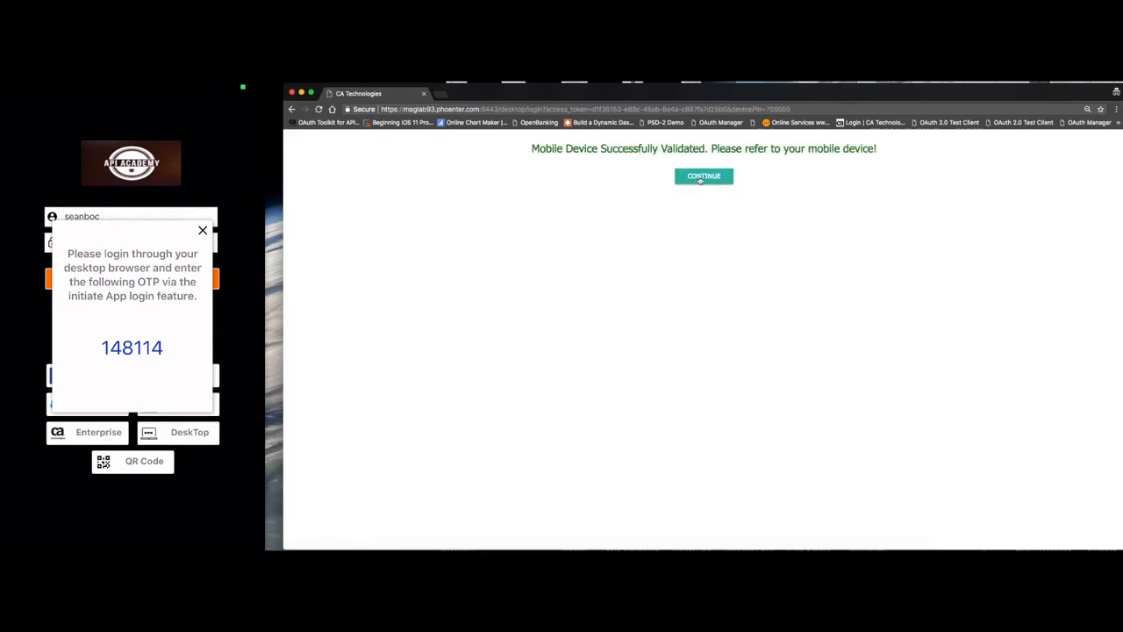
pyautogui.click(702, 175)
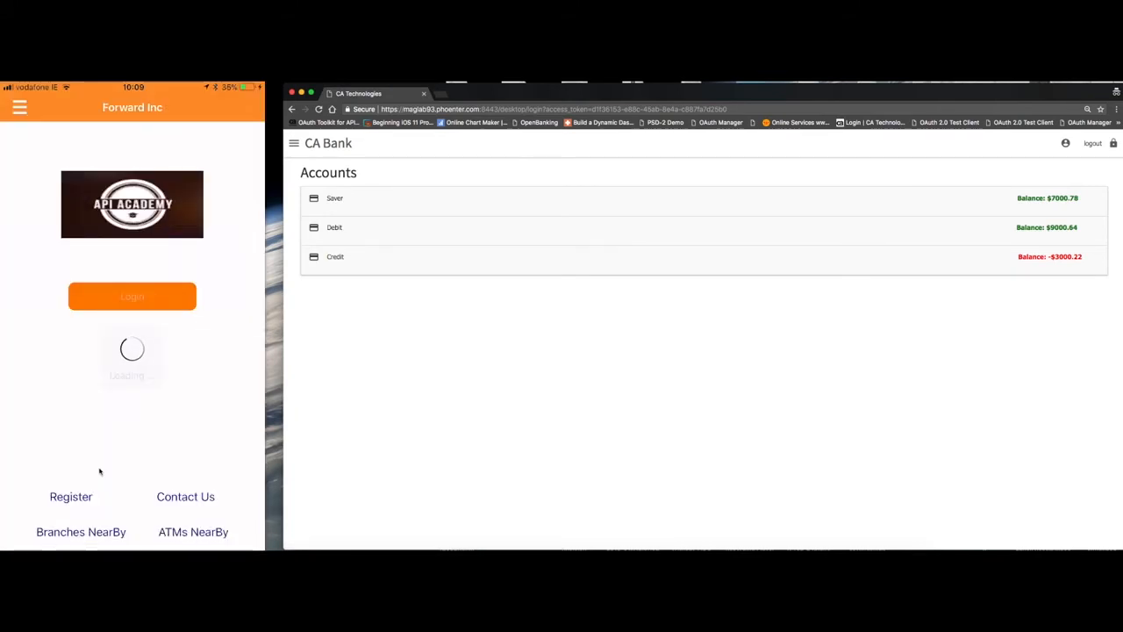
pyautogui.click(131, 295)
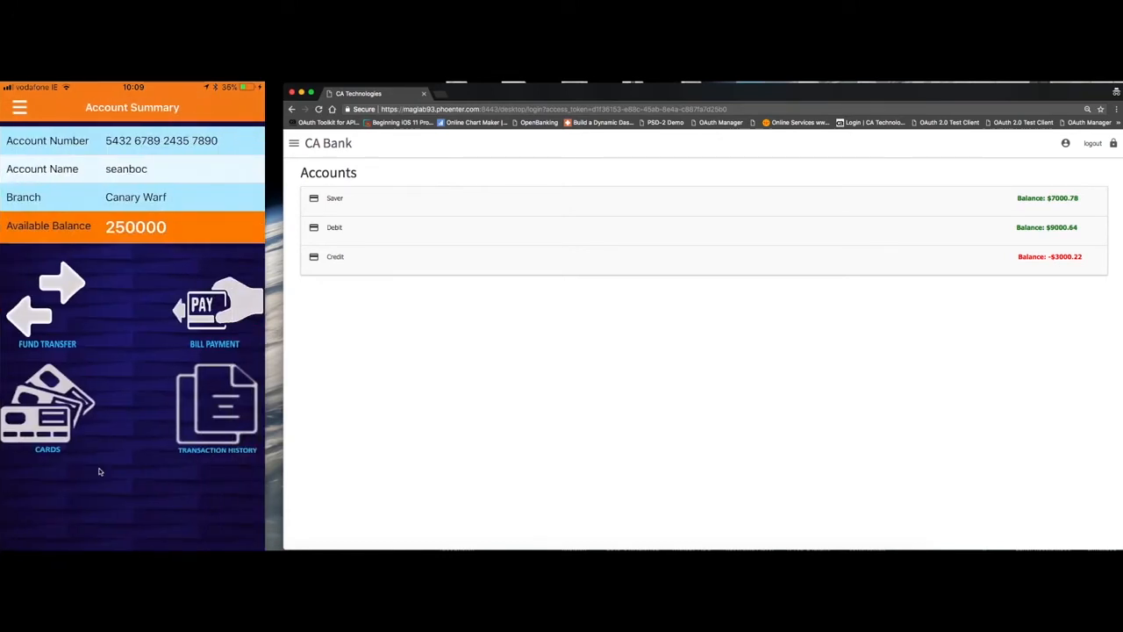
pyautogui.moveTo(174, 232)
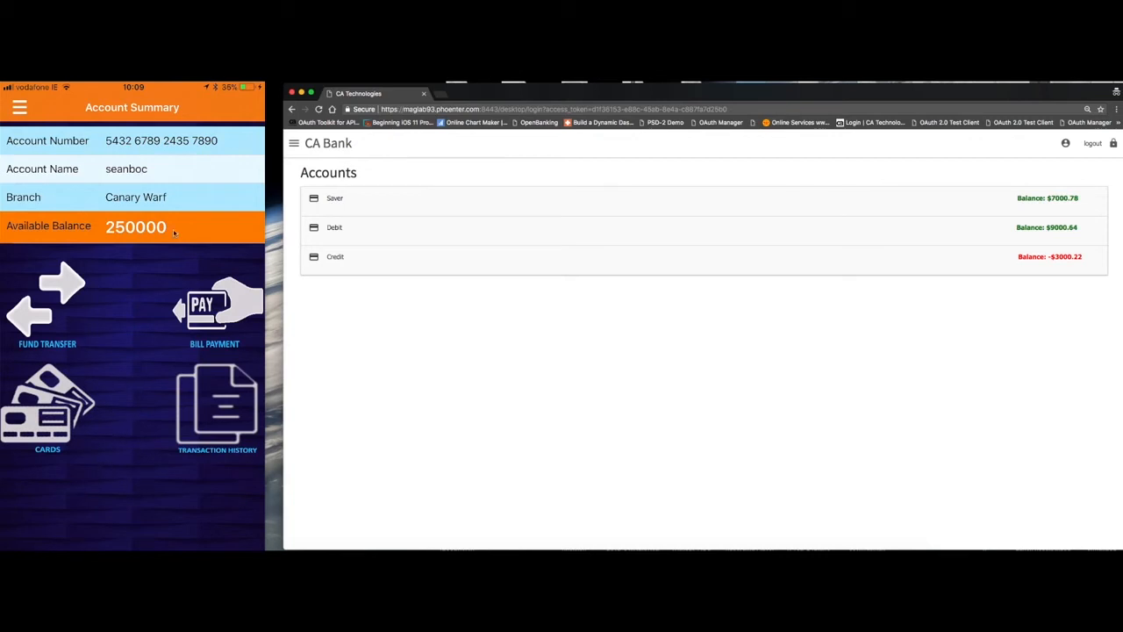
pyautogui.moveTo(149, 175)
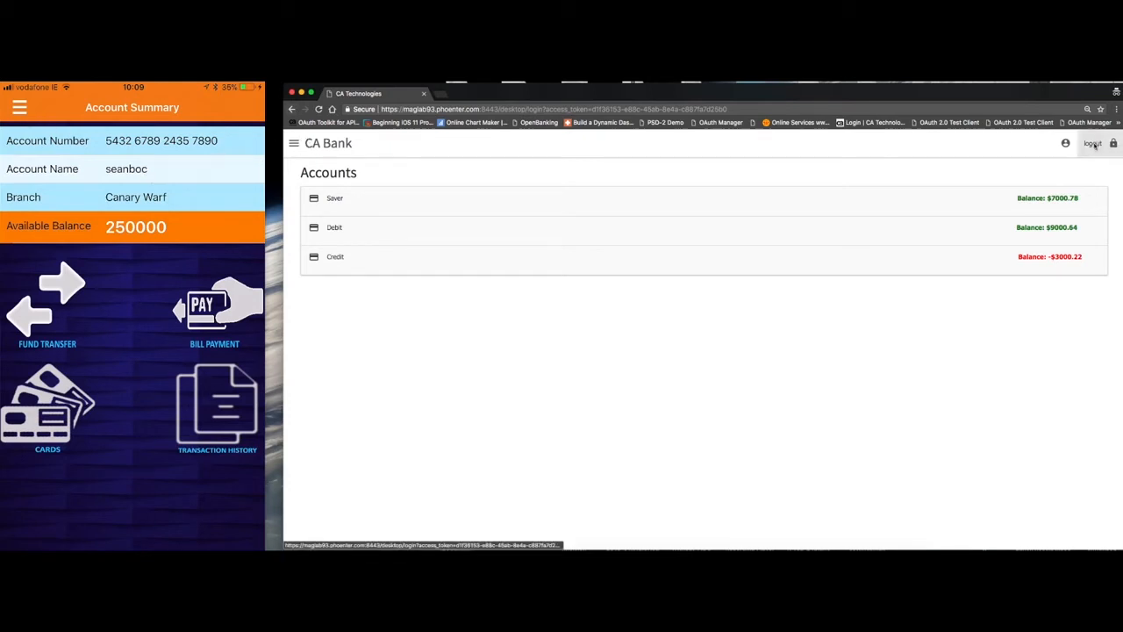
# Step: Log out of CA Bank and sign back in by approving the QR code login from the phone
pyautogui.click(1091, 143)
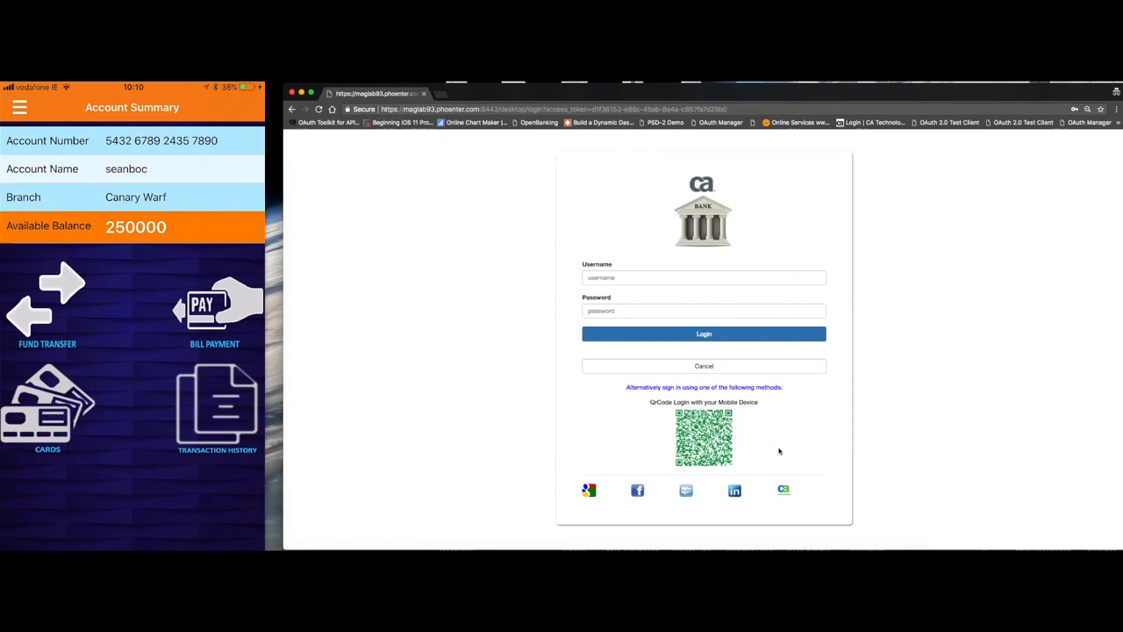
pyautogui.click(19, 107)
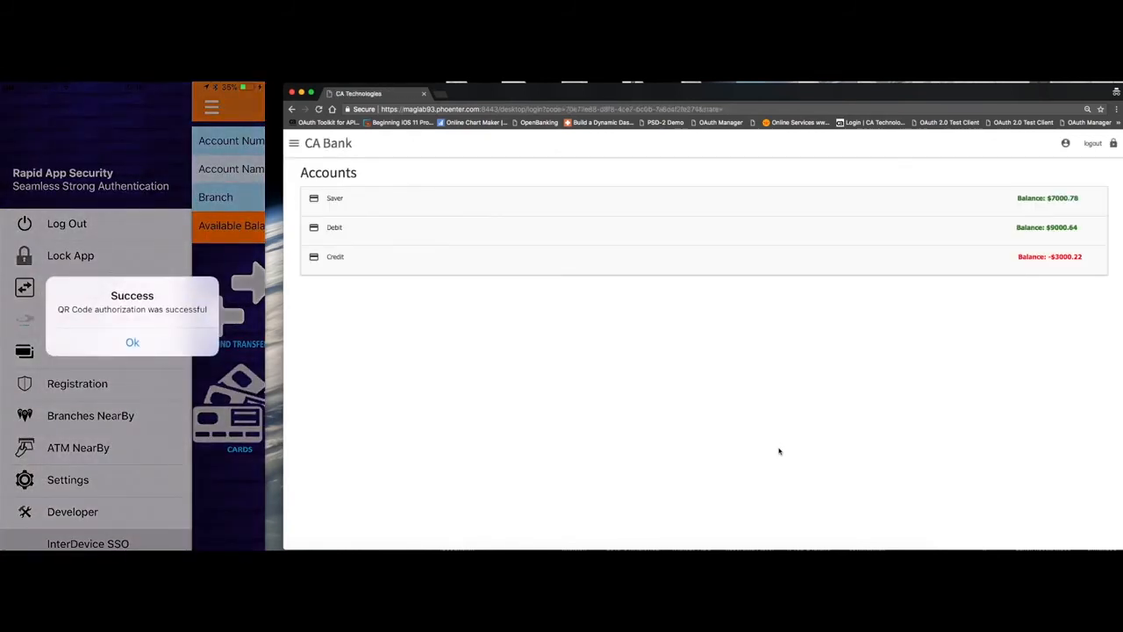
# Step: Dismiss the QR authorization Success alert and return to the mobile app's summary
pyautogui.click(131, 343)
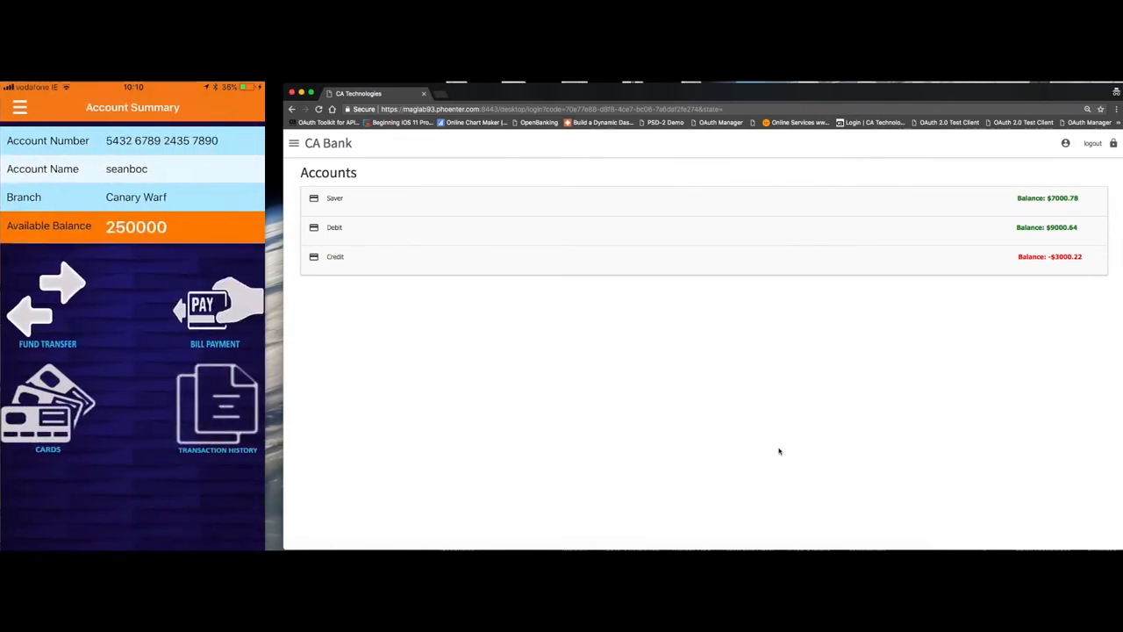
pyautogui.moveTo(930, 428)
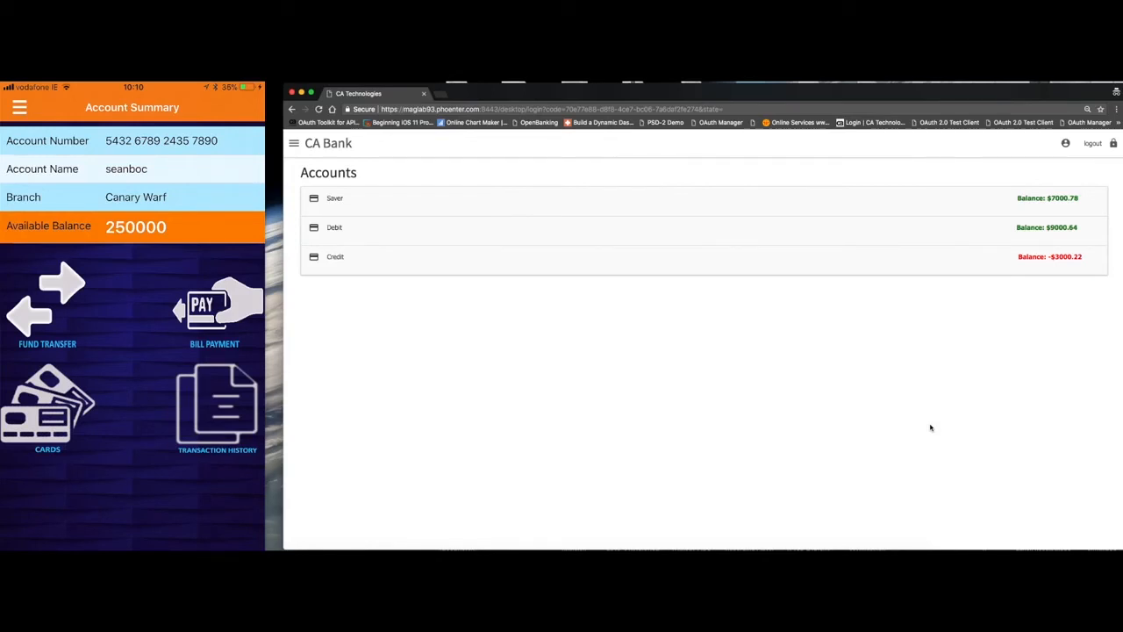
pyautogui.click(20, 107)
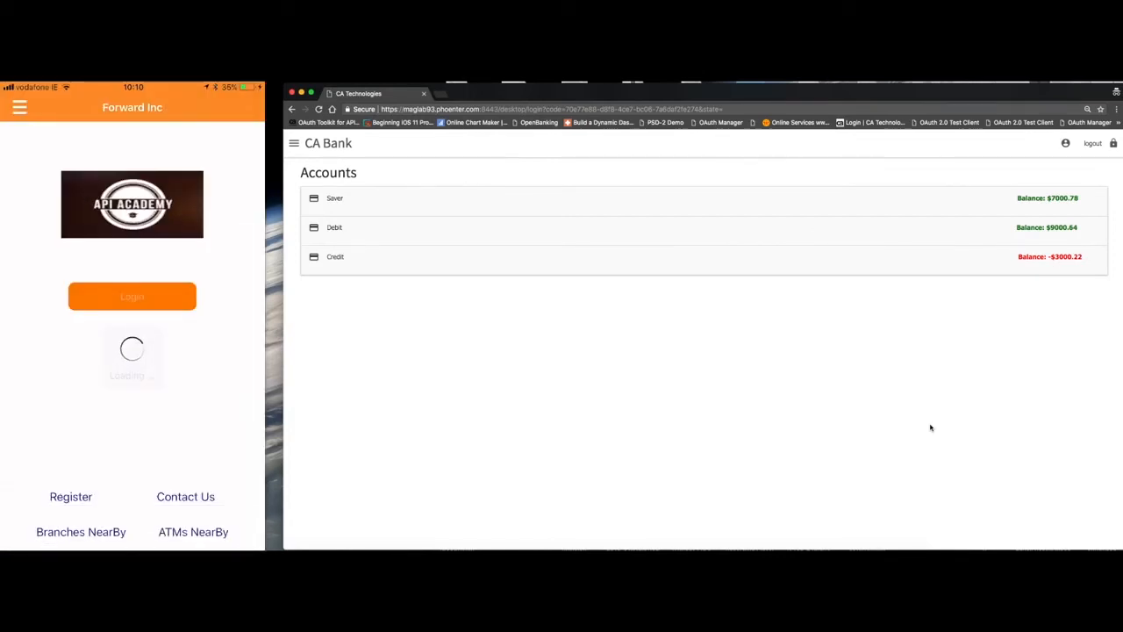
# Step: Choose the Bio login option to begin voice passphrase authentication
pyautogui.click(132, 295)
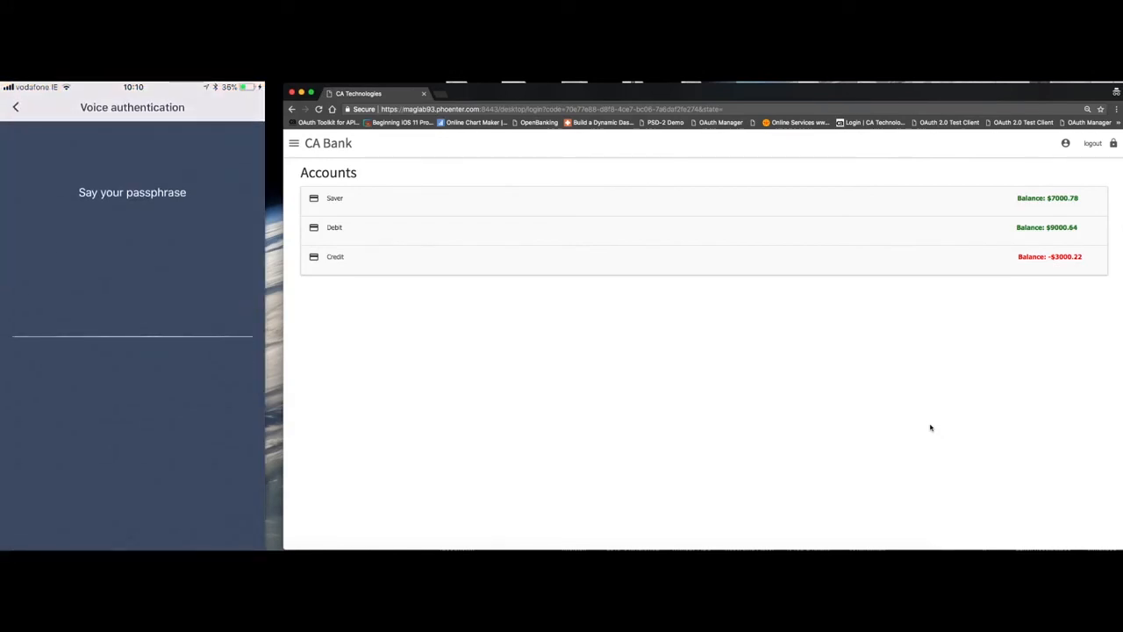